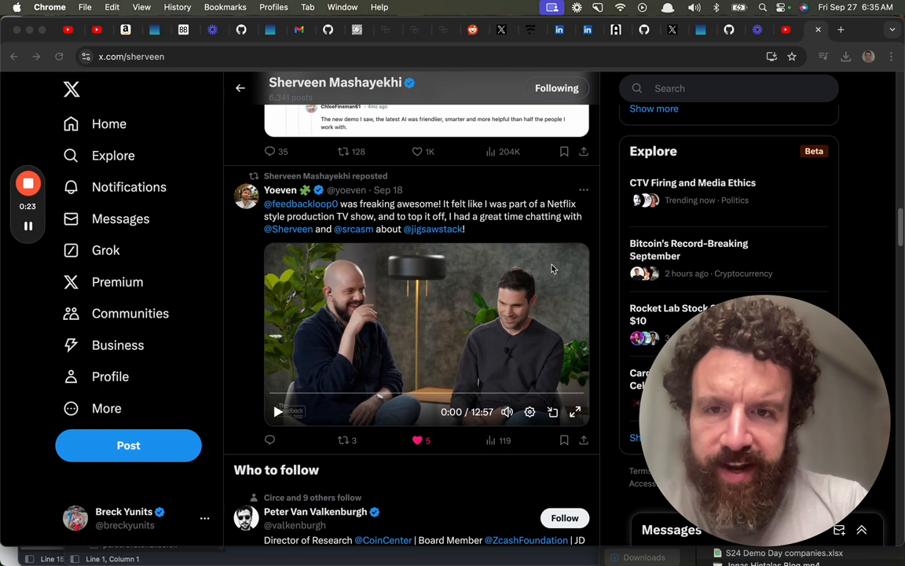
mouse_move(253, 391)
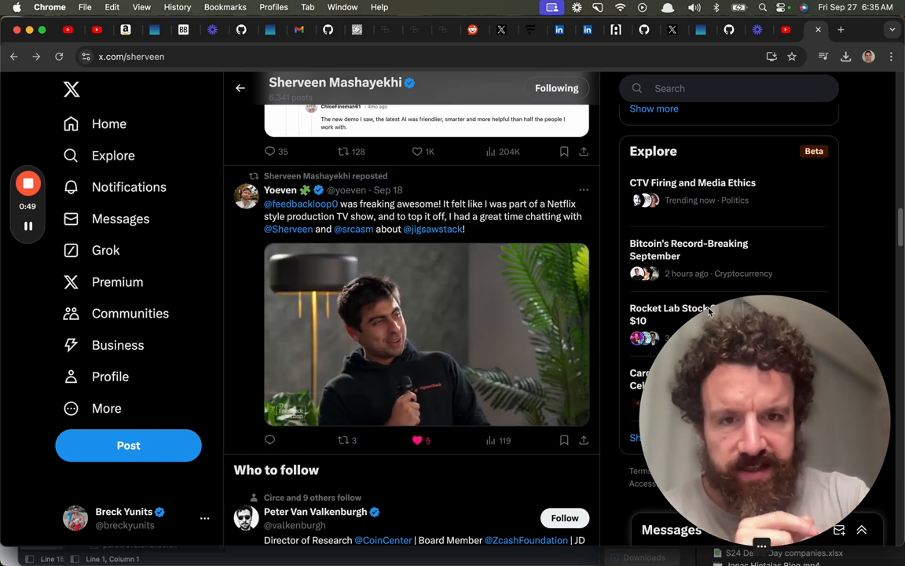
click(427, 334)
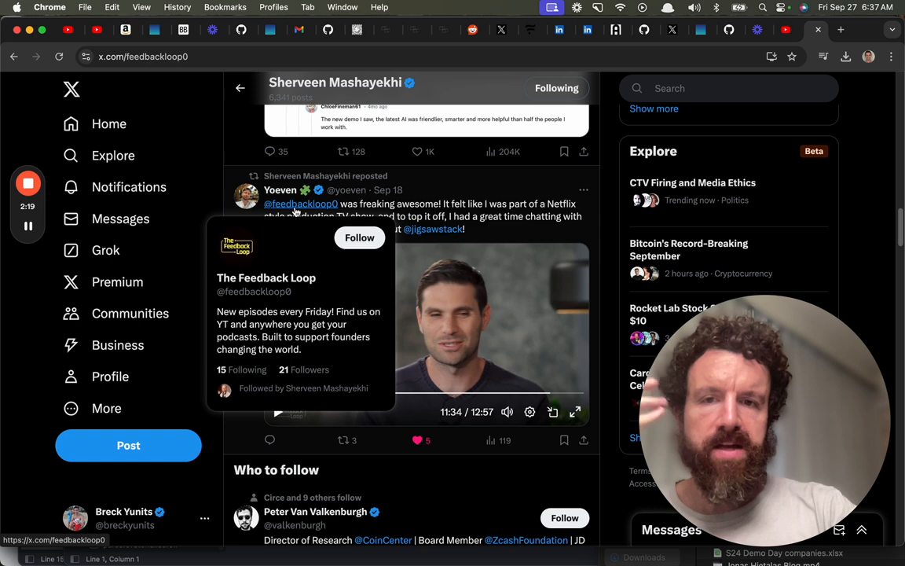
click(300, 204)
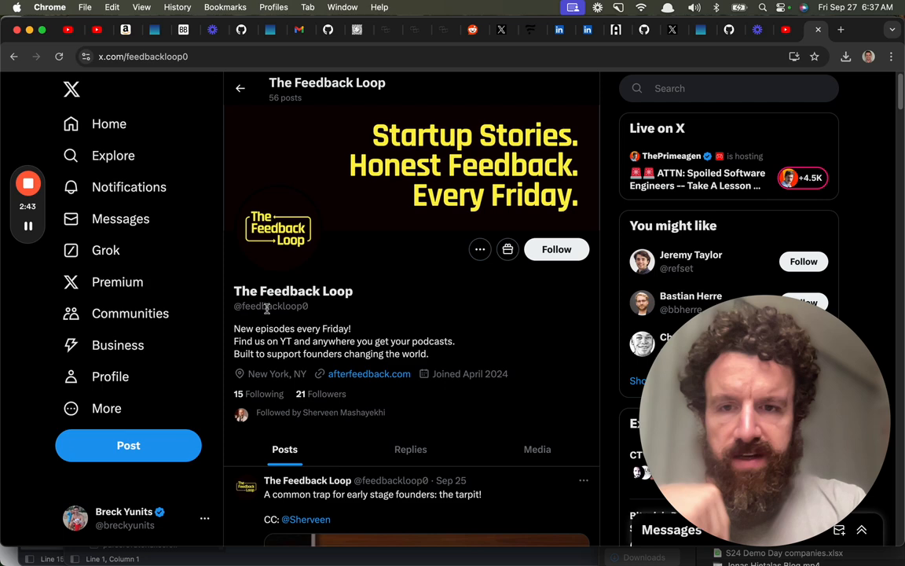
click(556, 249)
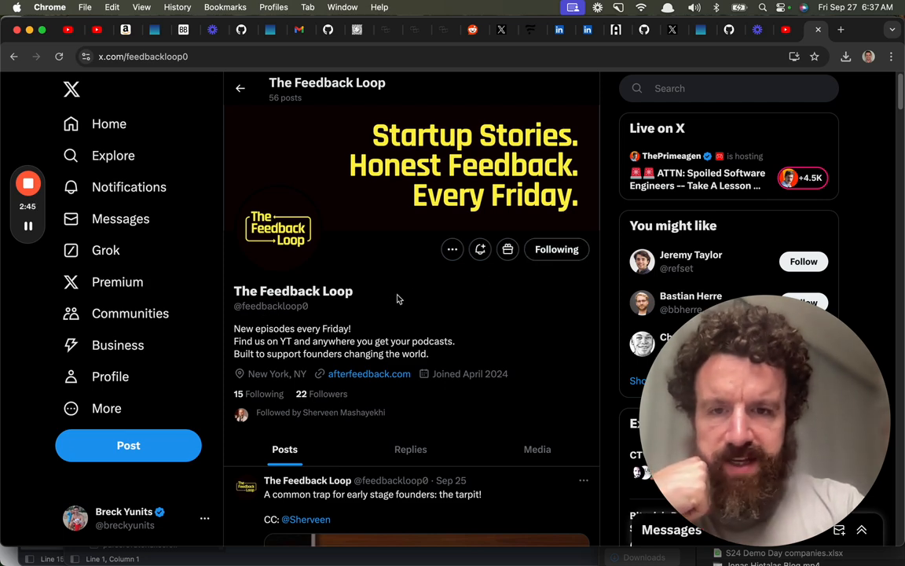
scroll(down, 3)
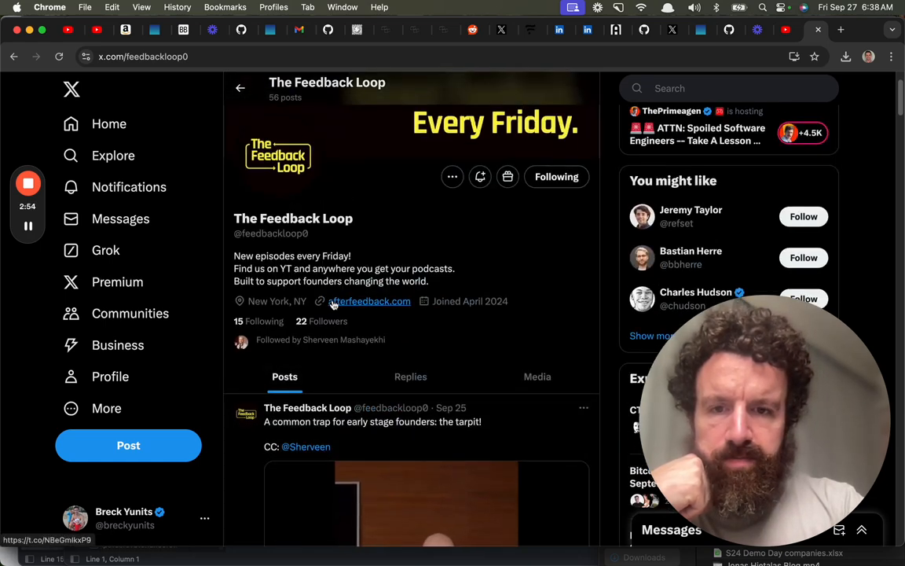
- Open afterfeedback.com from the bio and scroll through its episode grid
click(370, 300)
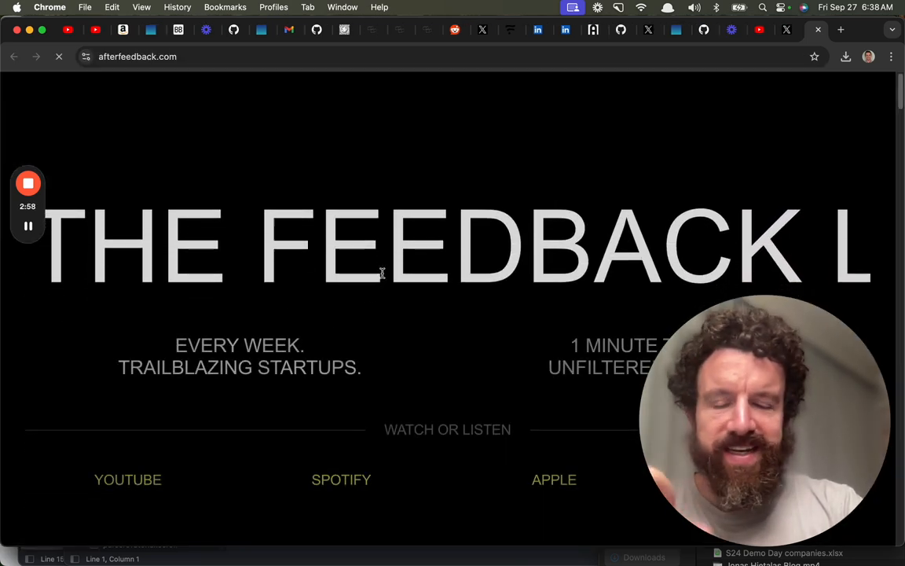
scroll(down, 3)
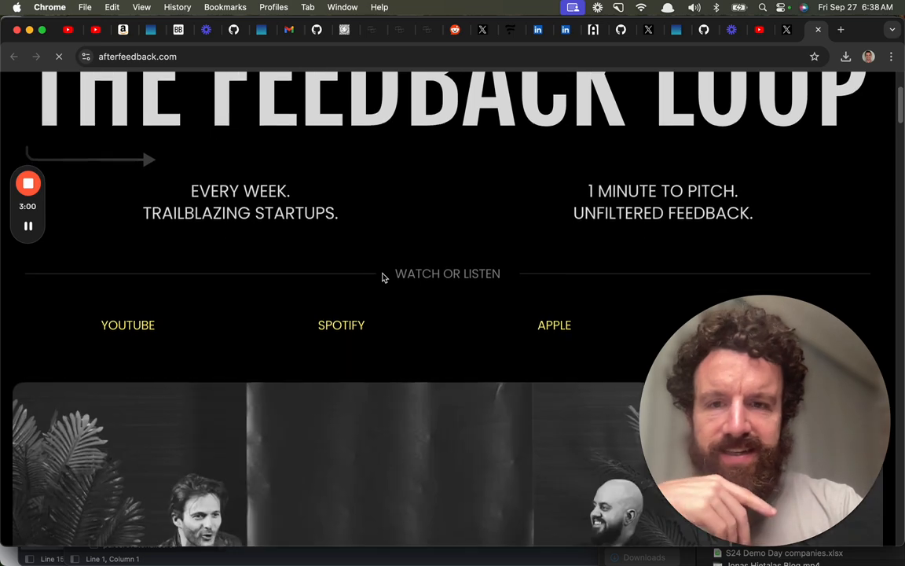
scroll(down, 3)
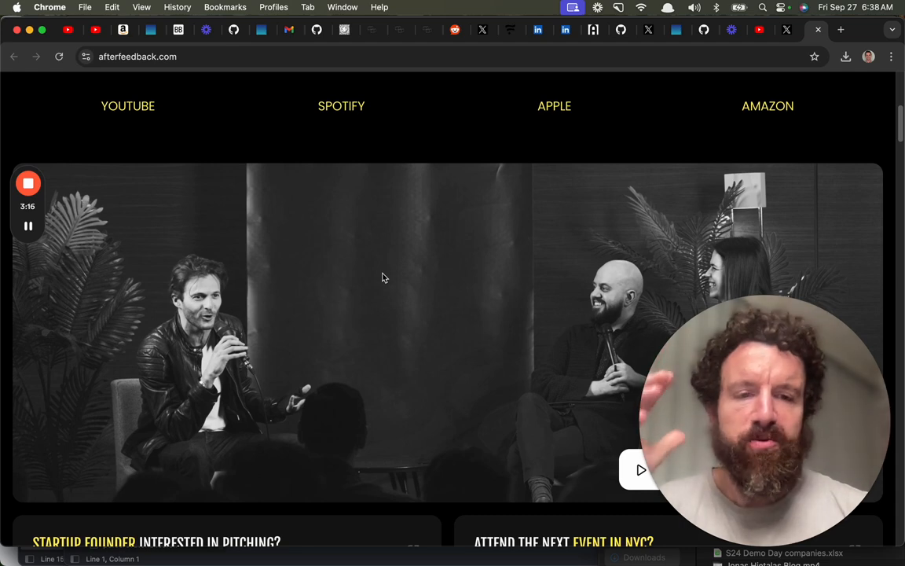
scroll(down, 3)
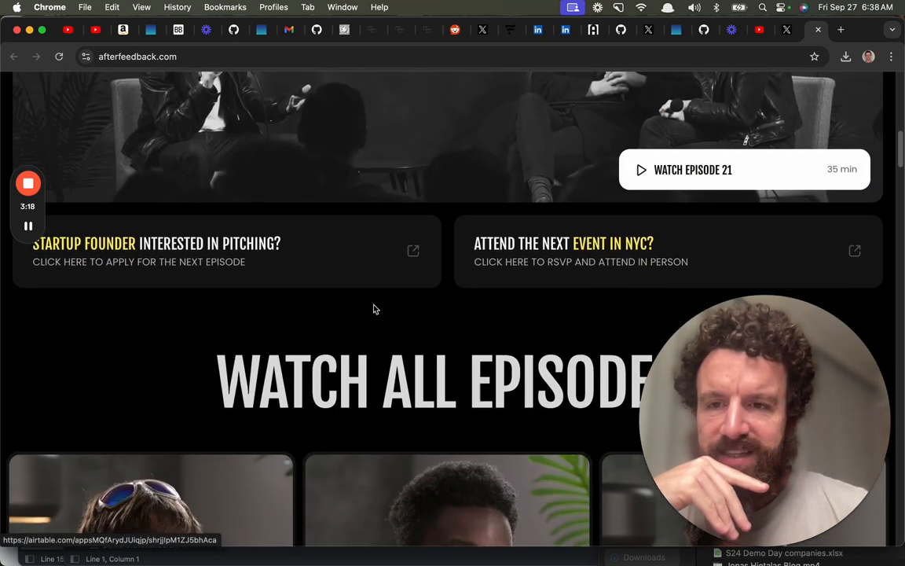
scroll(down, 3)
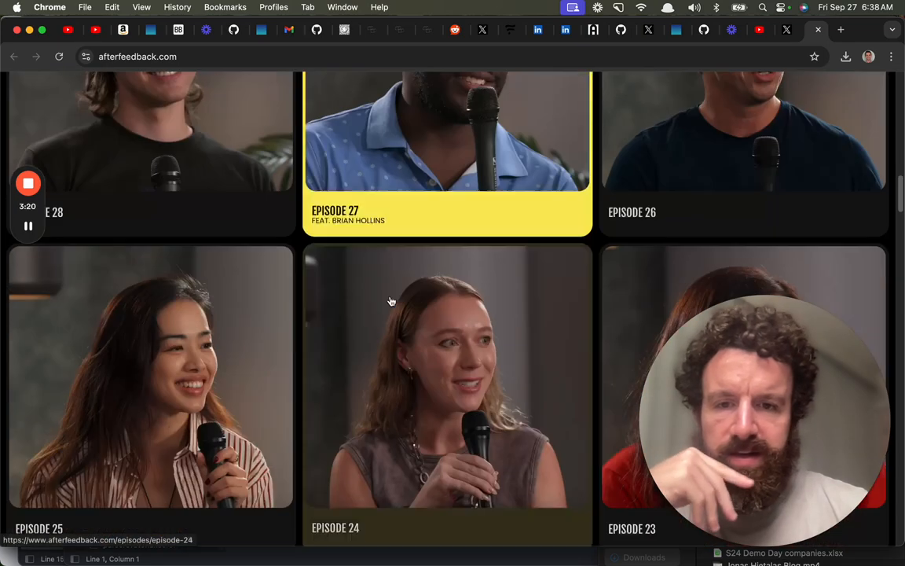
scroll(down, 3)
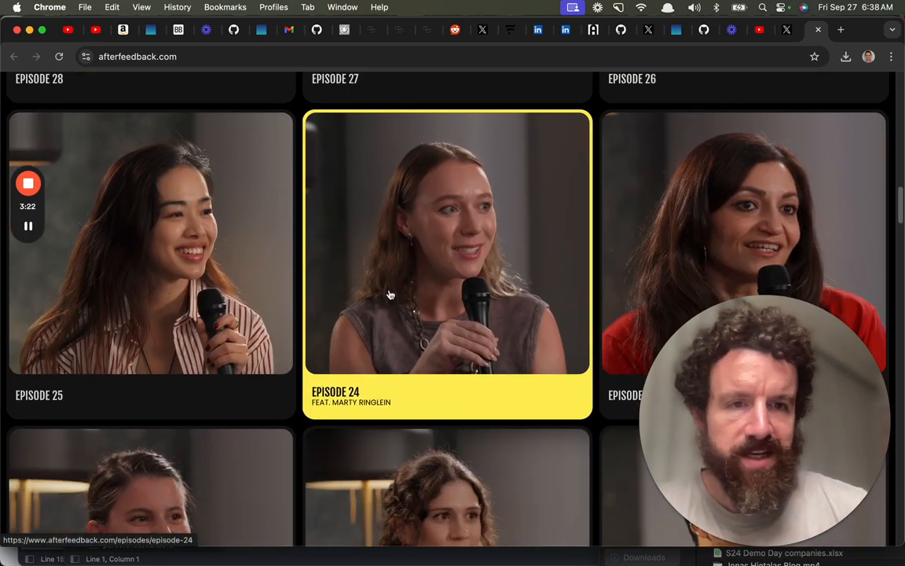
scroll(down, 3)
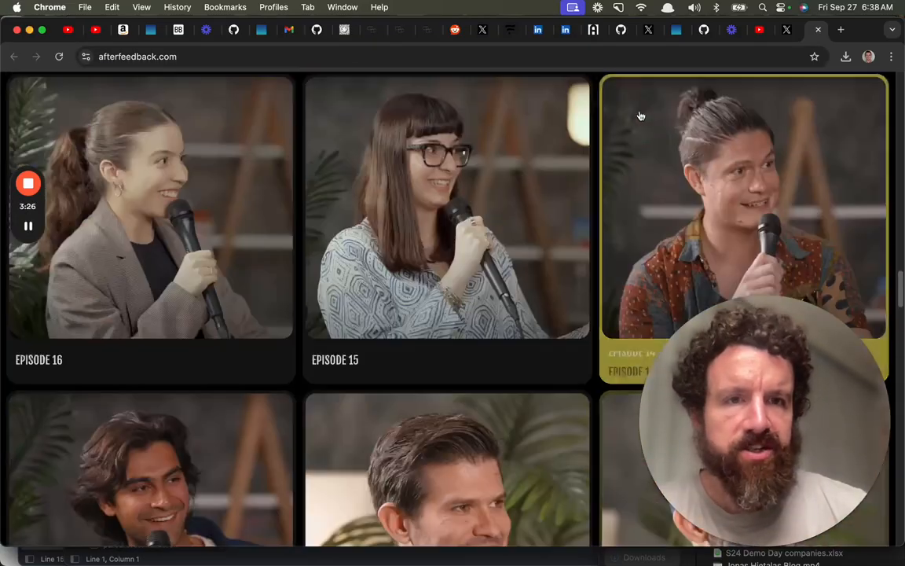
- Return to the Watch or Listen section and open the YouTube channel link
scroll(up, 3)
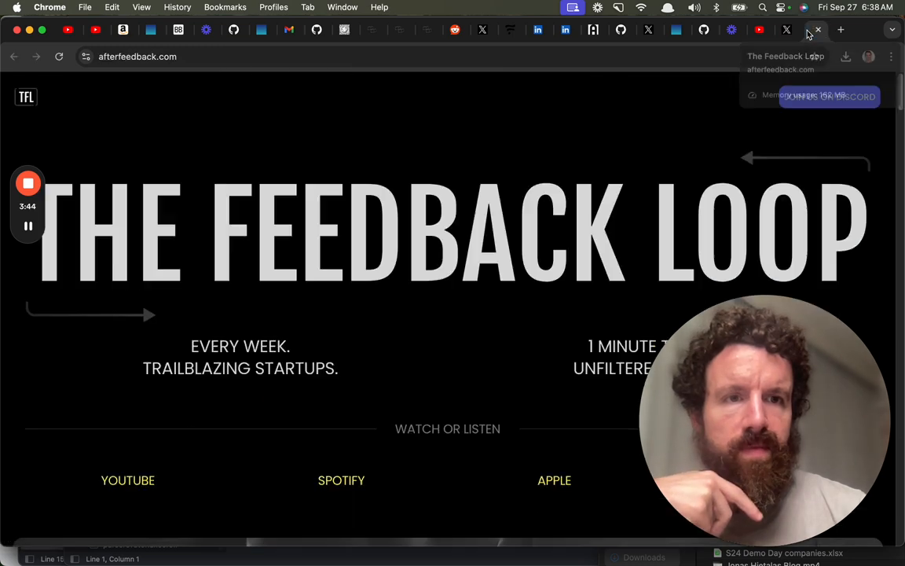
scroll(down, 3)
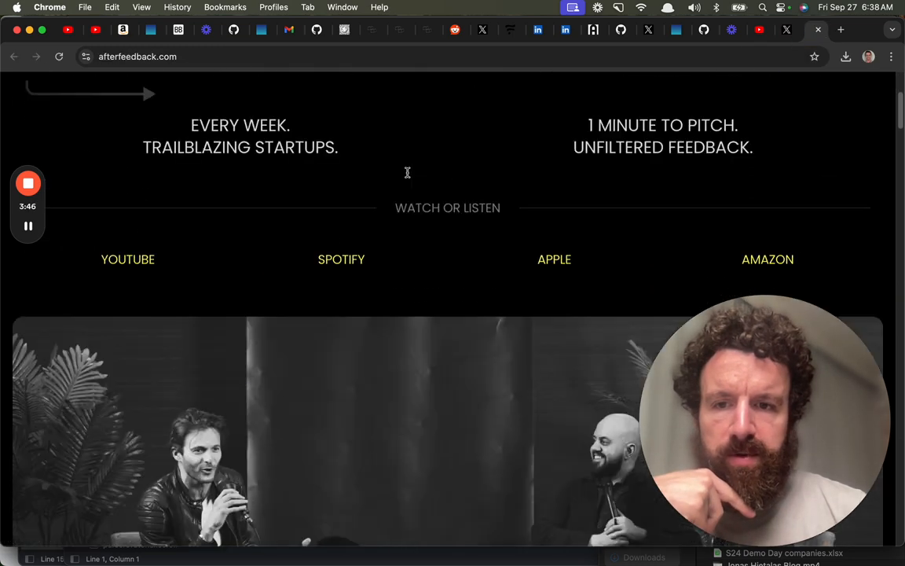
click(128, 259)
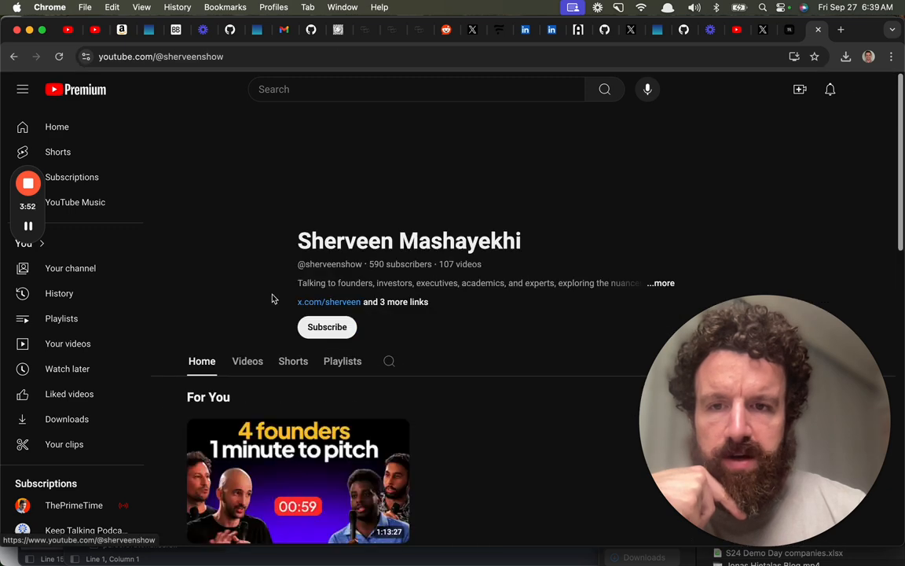
- Subscribe to Sherveen Mashayekhi's YouTube channel and scroll down its videos
click(327, 327)
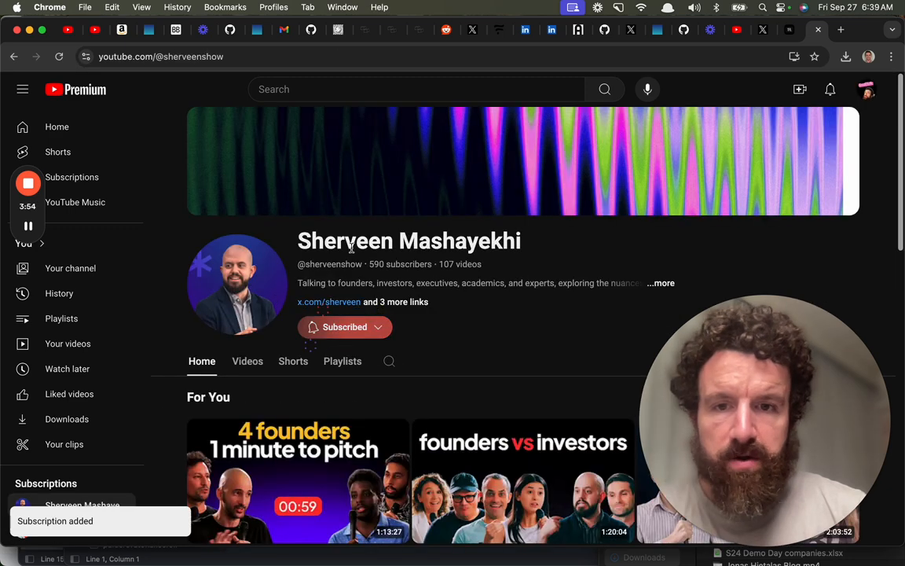
scroll(down, 3)
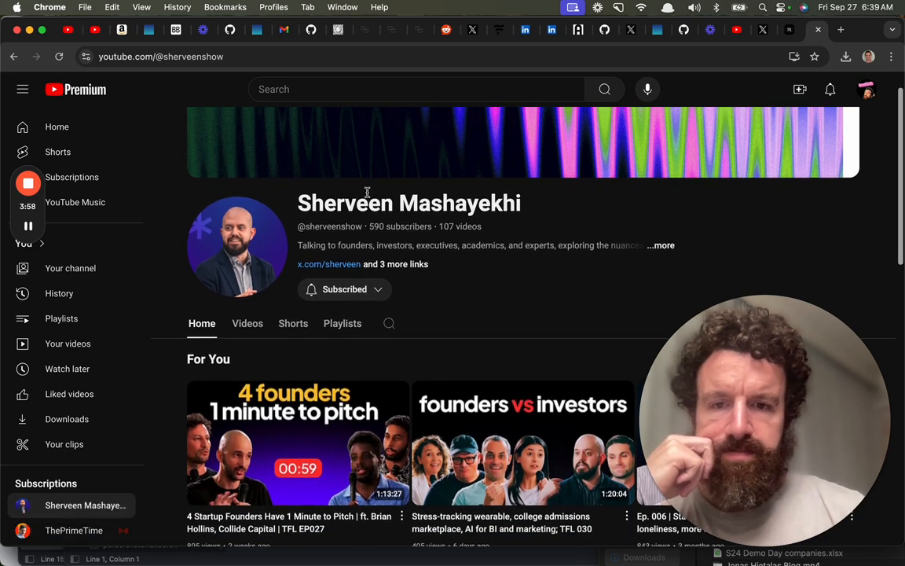
scroll(down, 3)
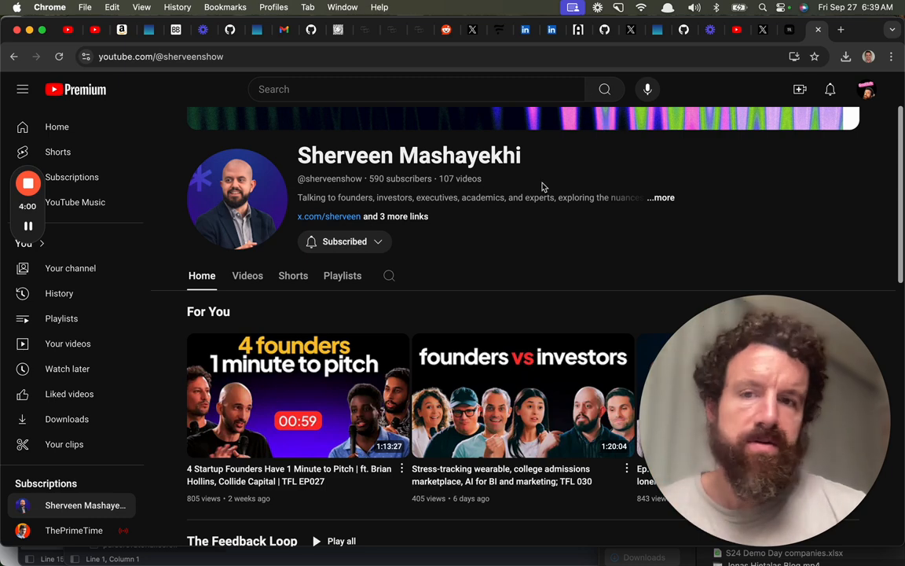
mouse_move(789, 30)
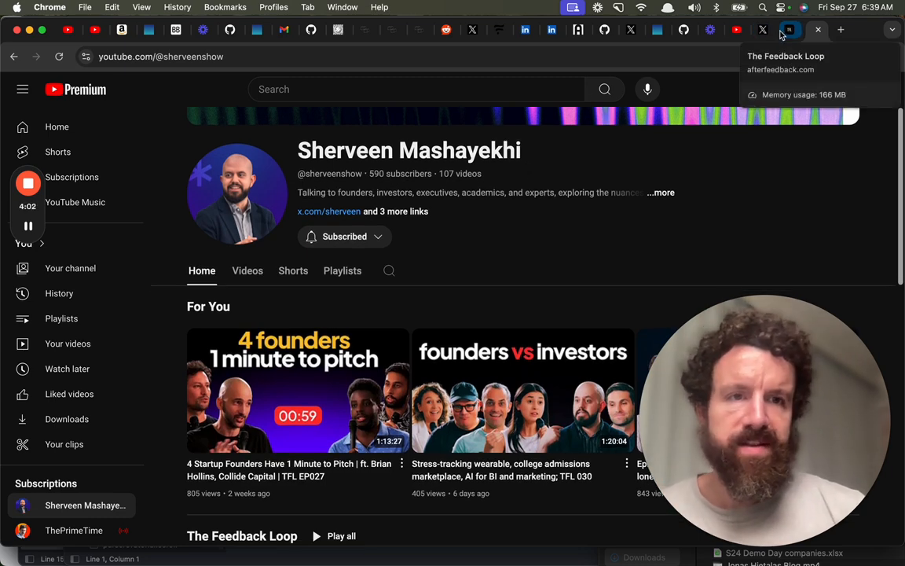
- Switch back to the afterfeedback.com tab and scroll through its about, socials and episodes
click(789, 30)
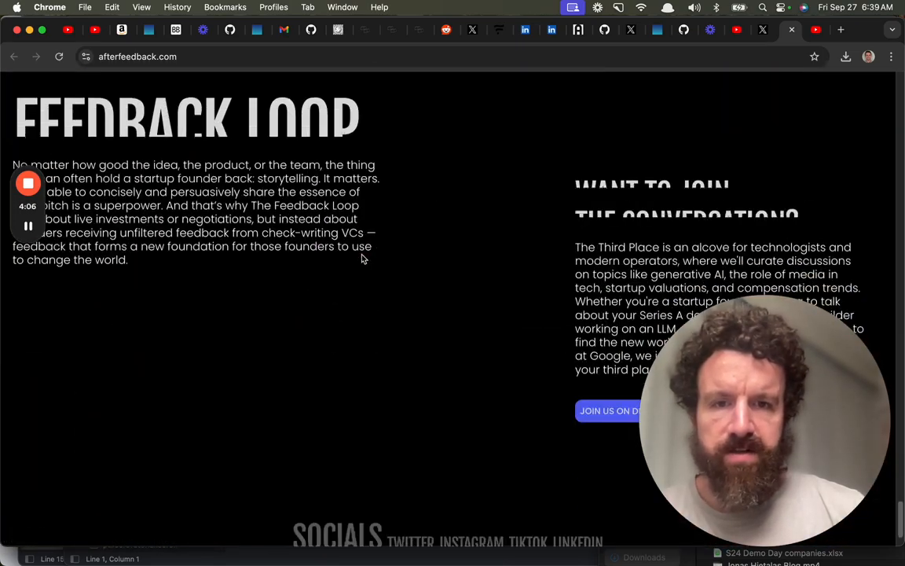
scroll(down, 3)
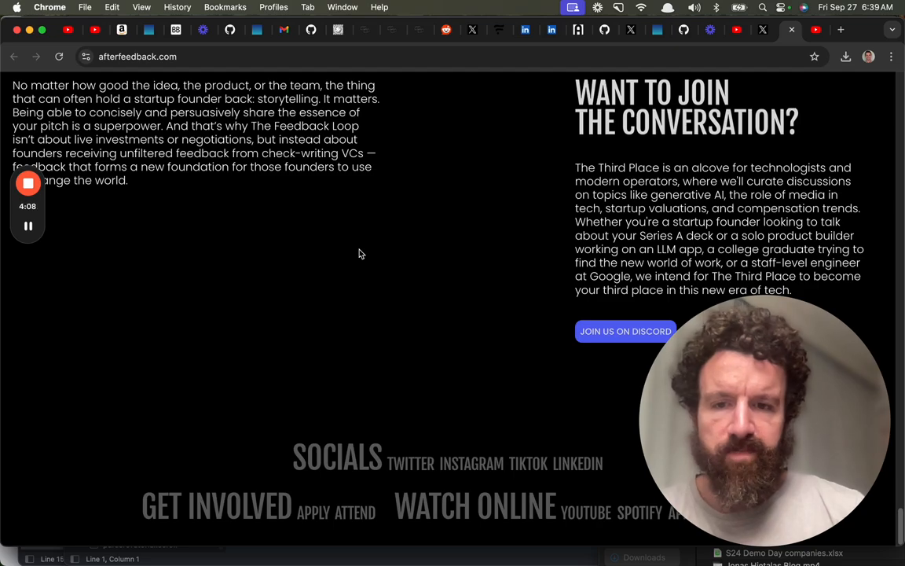
scroll(up, 3)
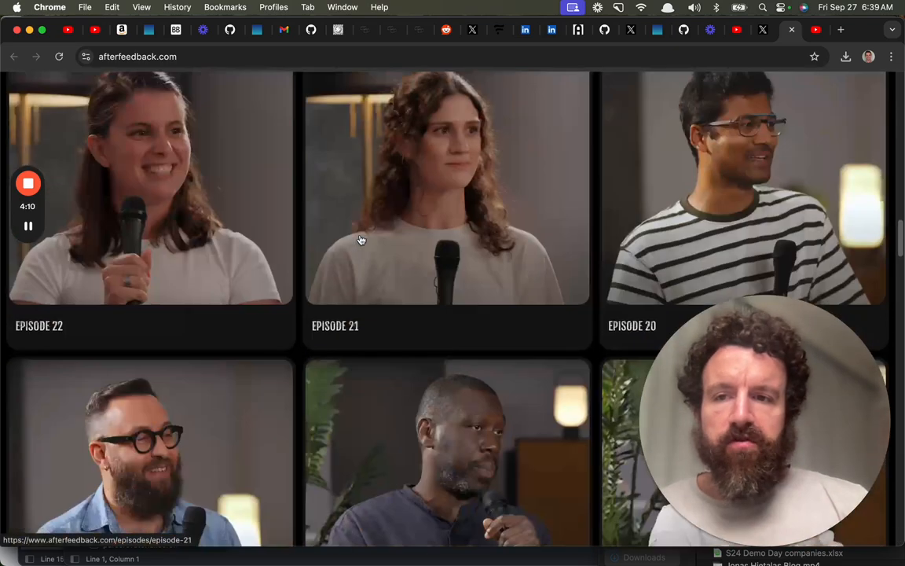